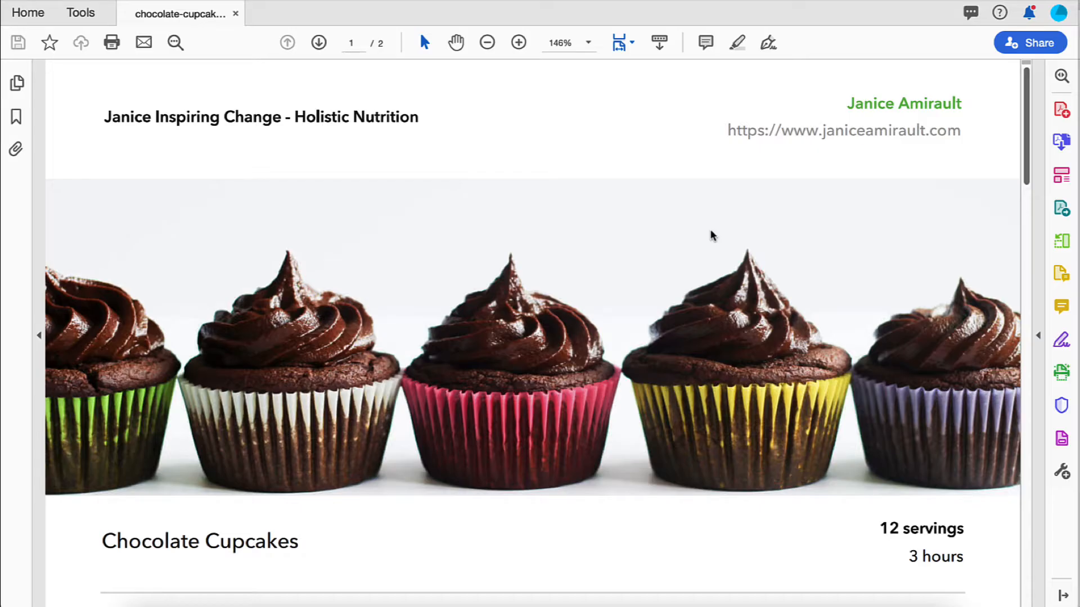
- Go to janiceamirault.com/wp-admin to reach the Janice Amirault WordPress dashboard
scroll("down", 3)
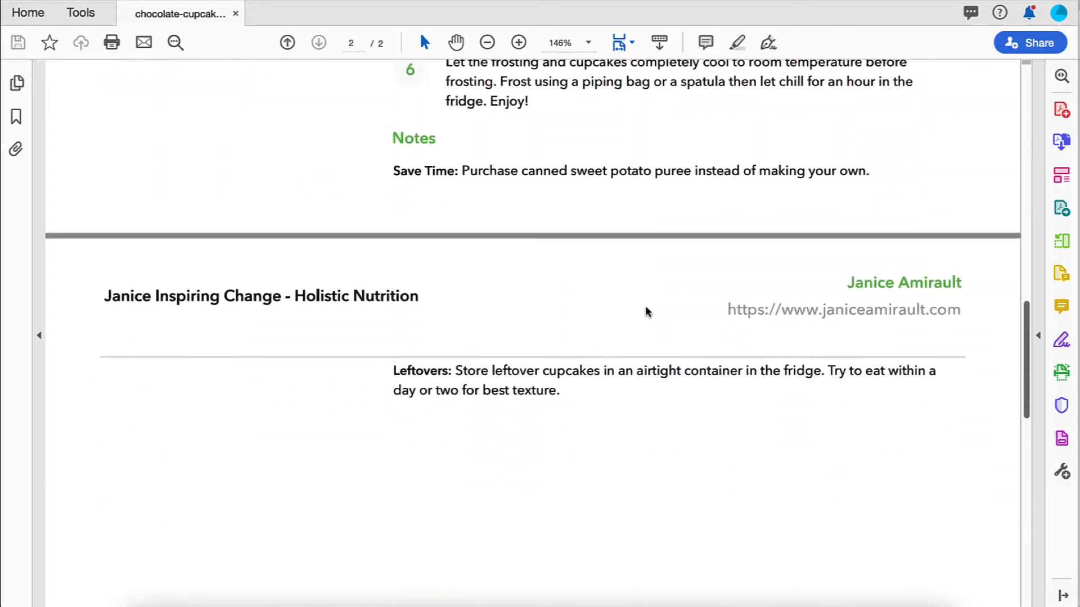
left_click(288, 42)
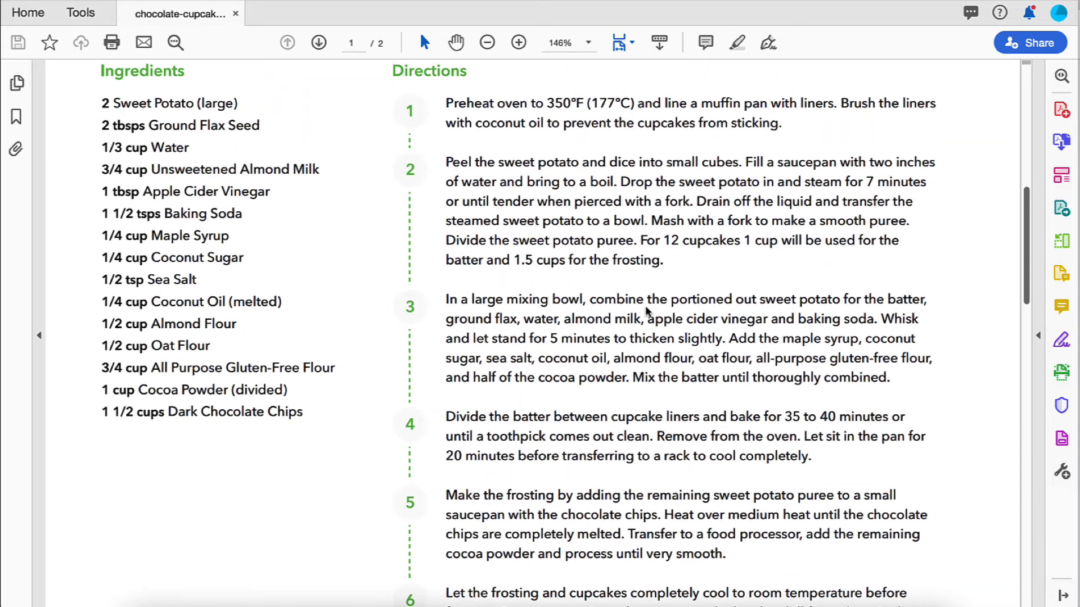
scroll("up", 3)
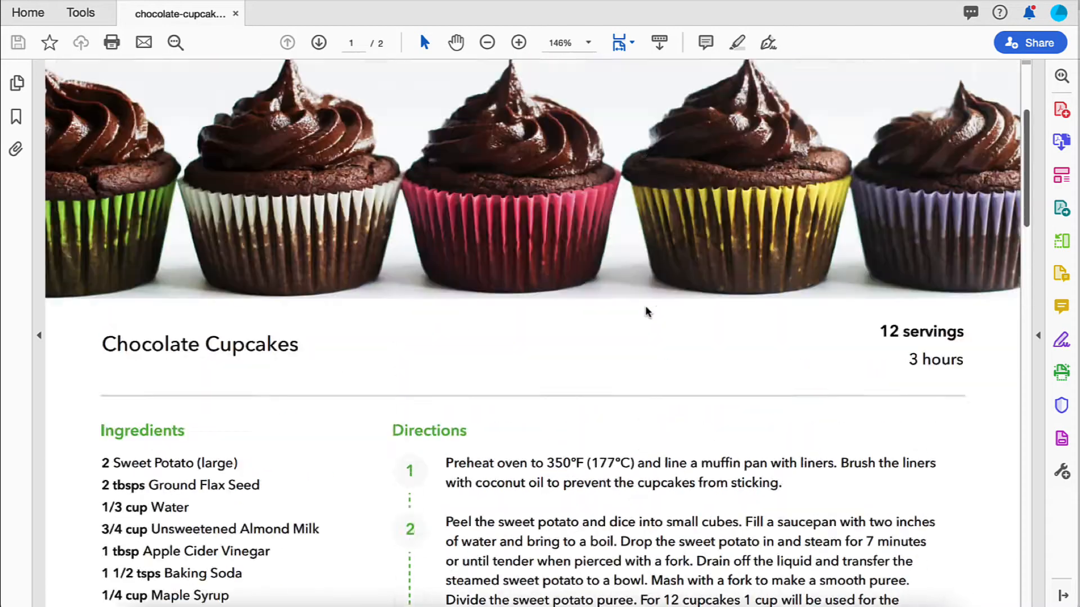
scroll("up", 3)
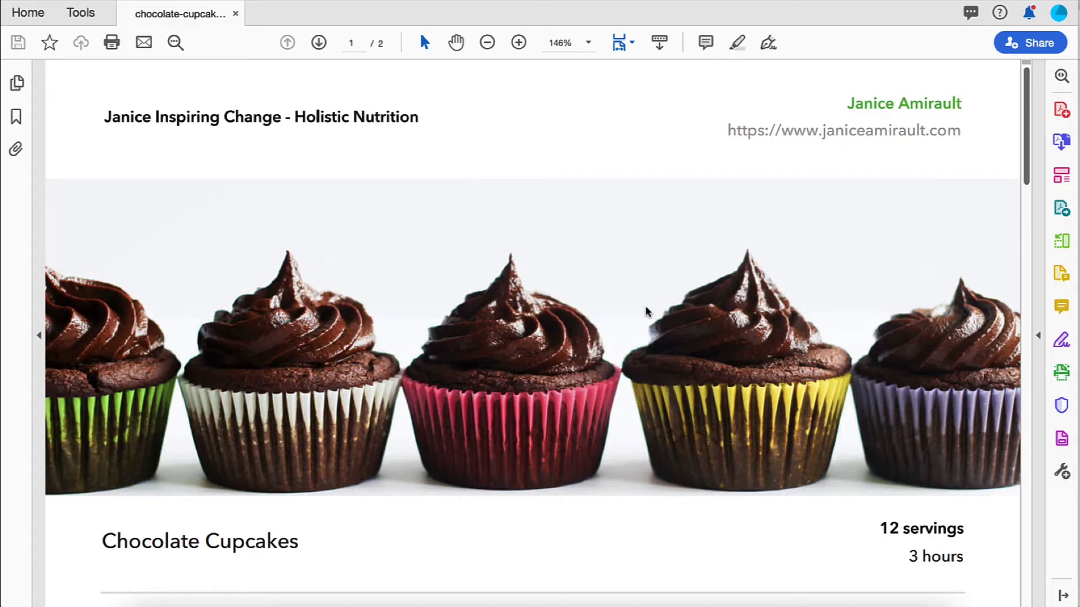
mouse_move(620, 467)
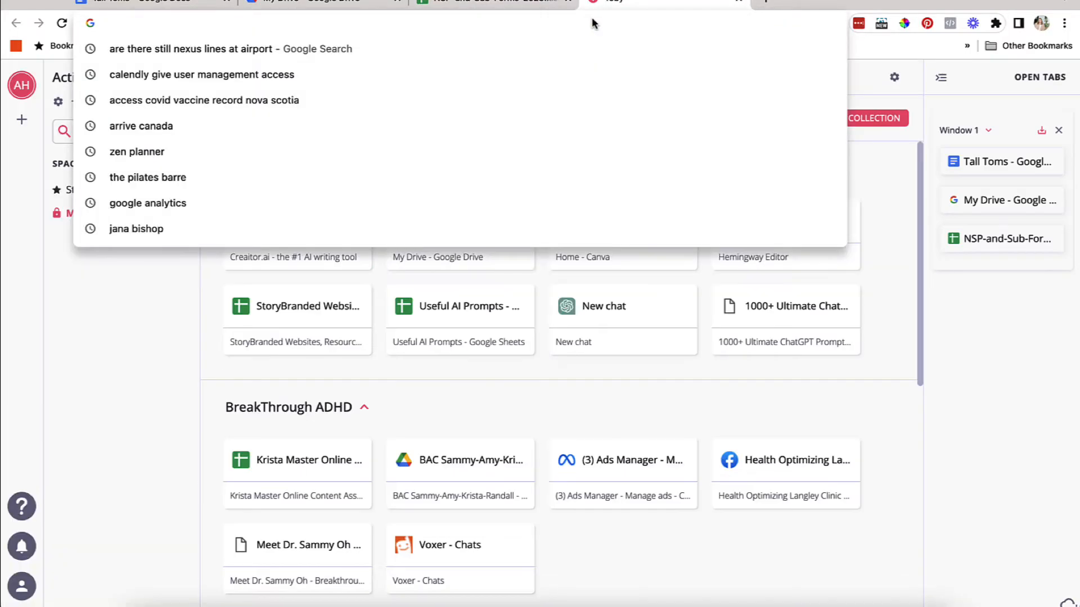
type("janiceamirault.com/wp-admin/")
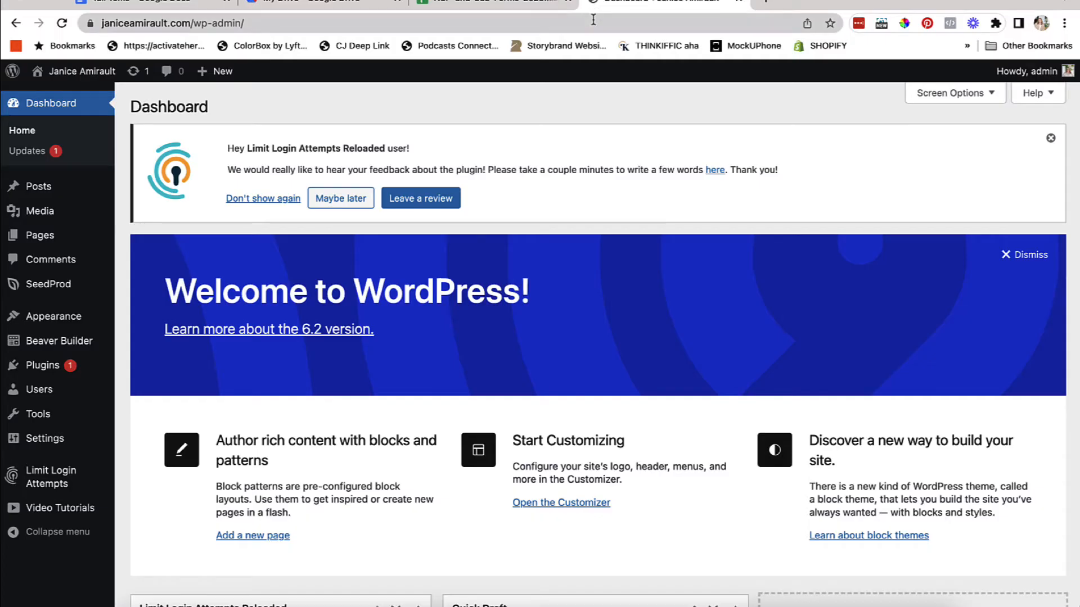
mouse_move(301, 83)
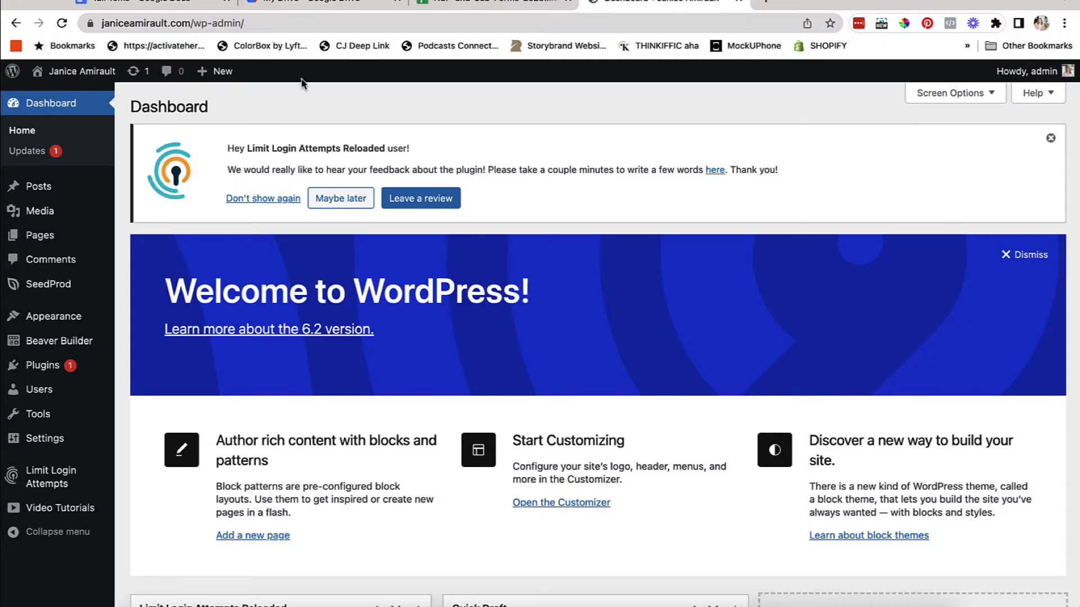
- Upload chocolate-cupcakes.pdf via New > Media, then close its PDF preview tab
left_click(221, 71)
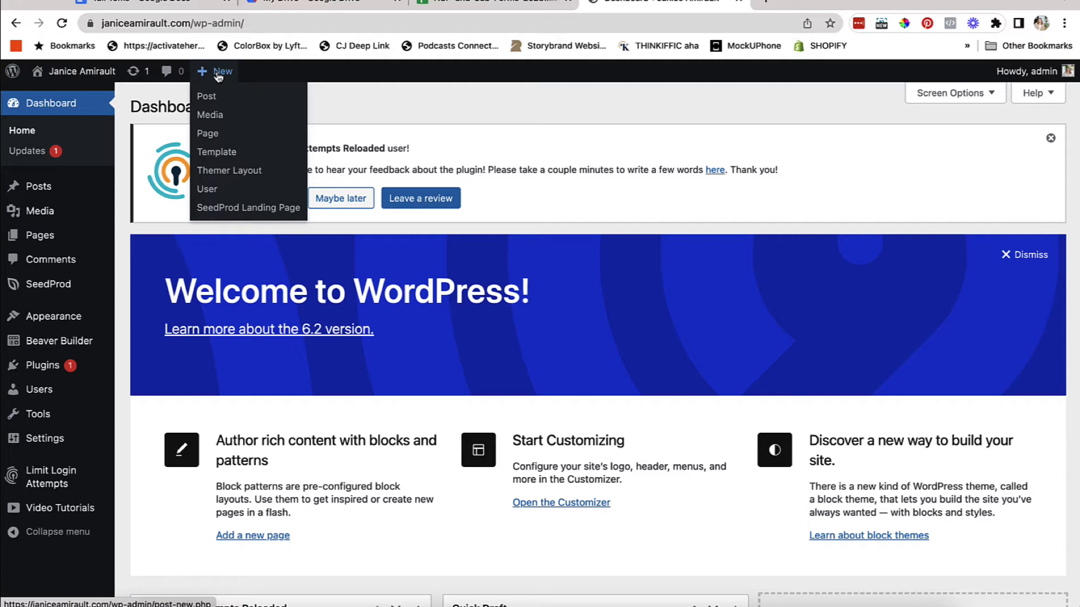
left_click(209, 115)
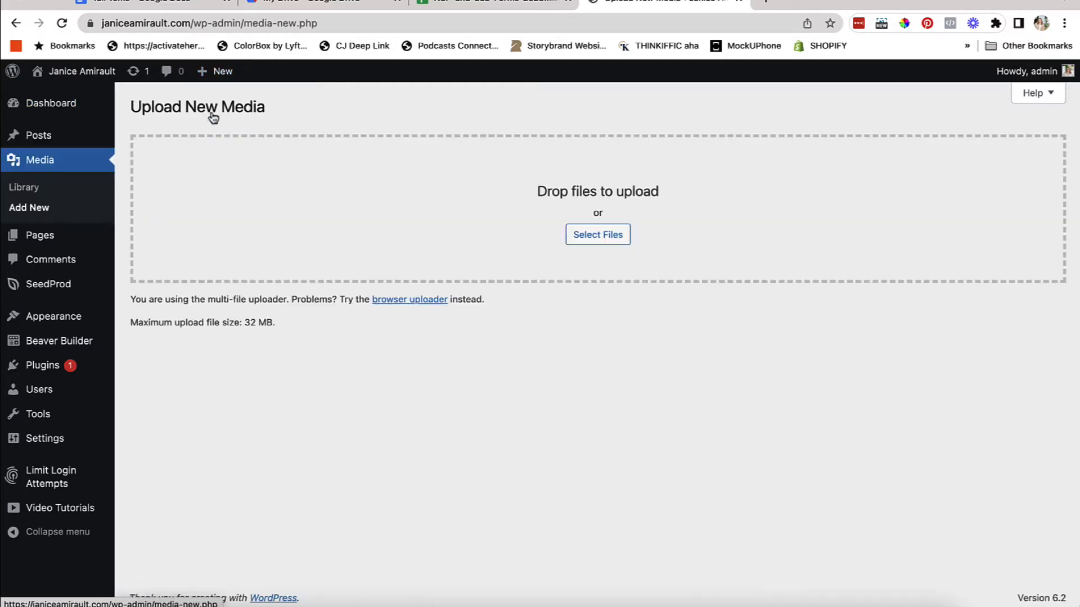
left_click(596, 234)
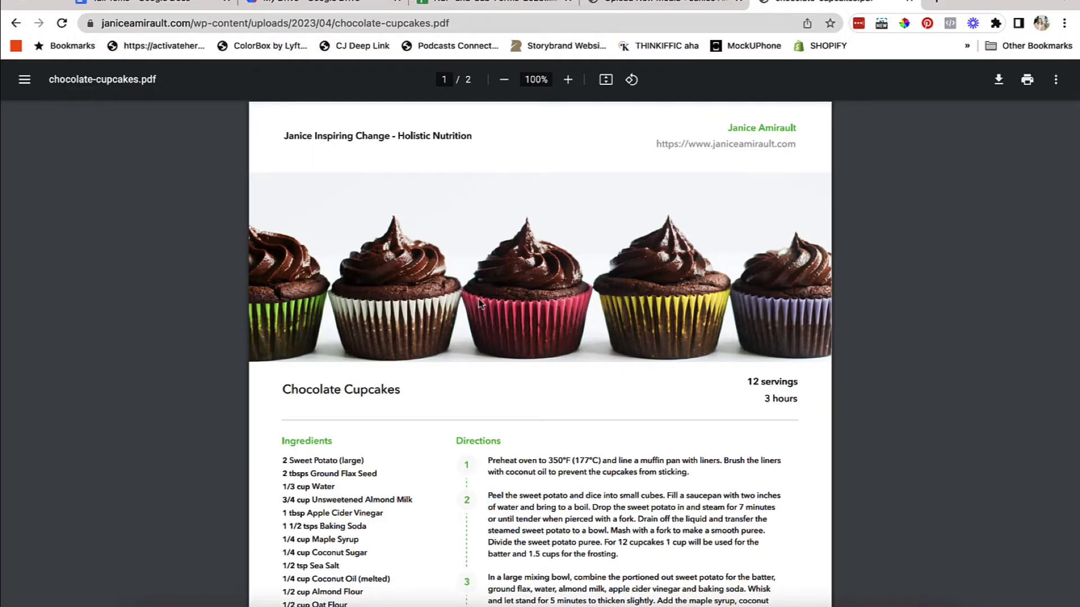
mouse_move(451, 375)
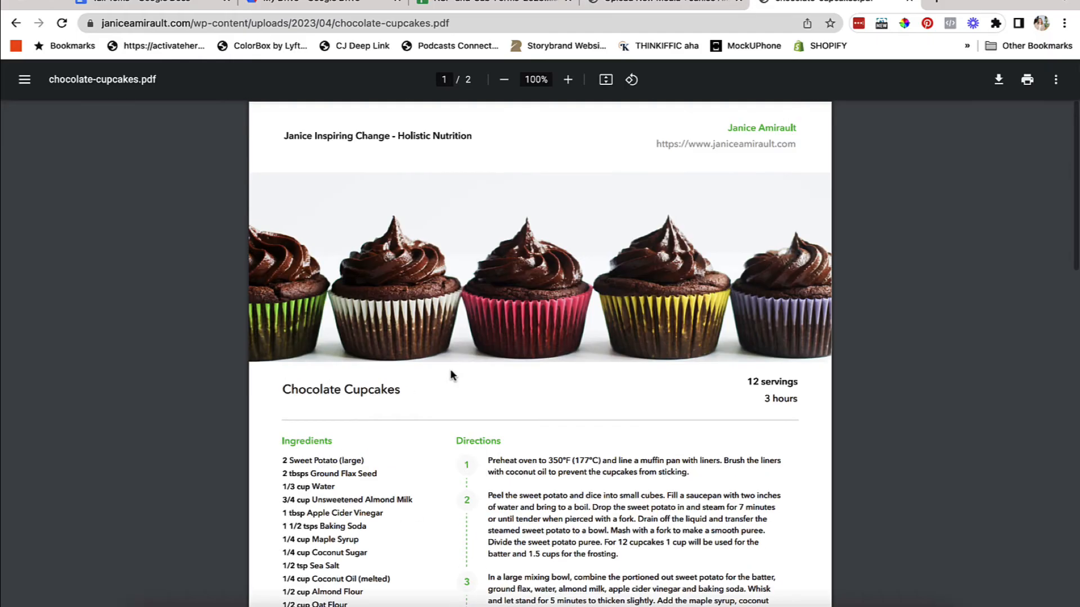
mouse_move(909, 4)
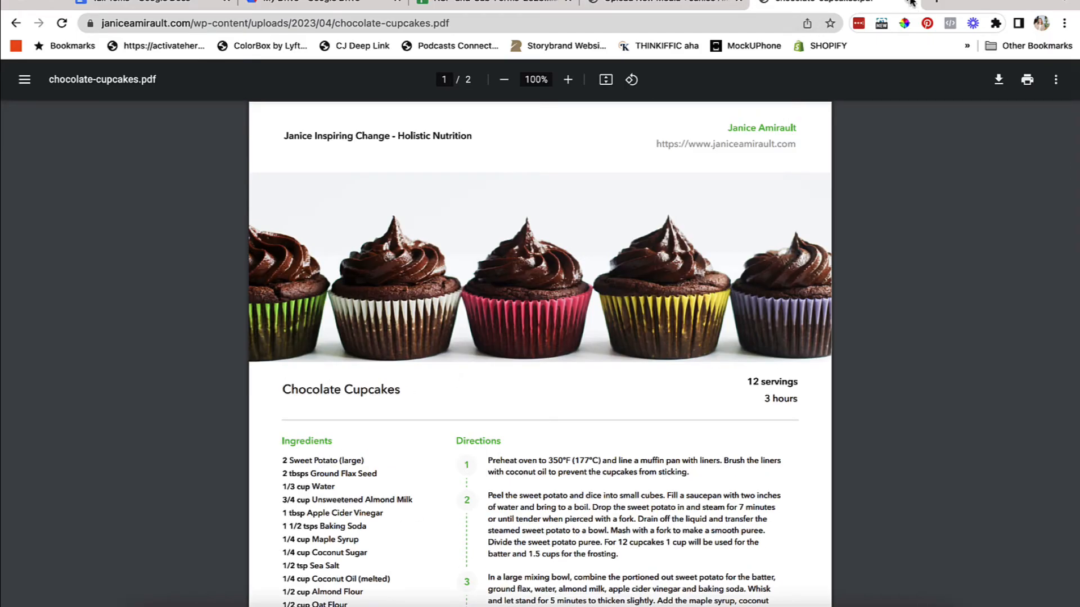
left_click(659, 1)
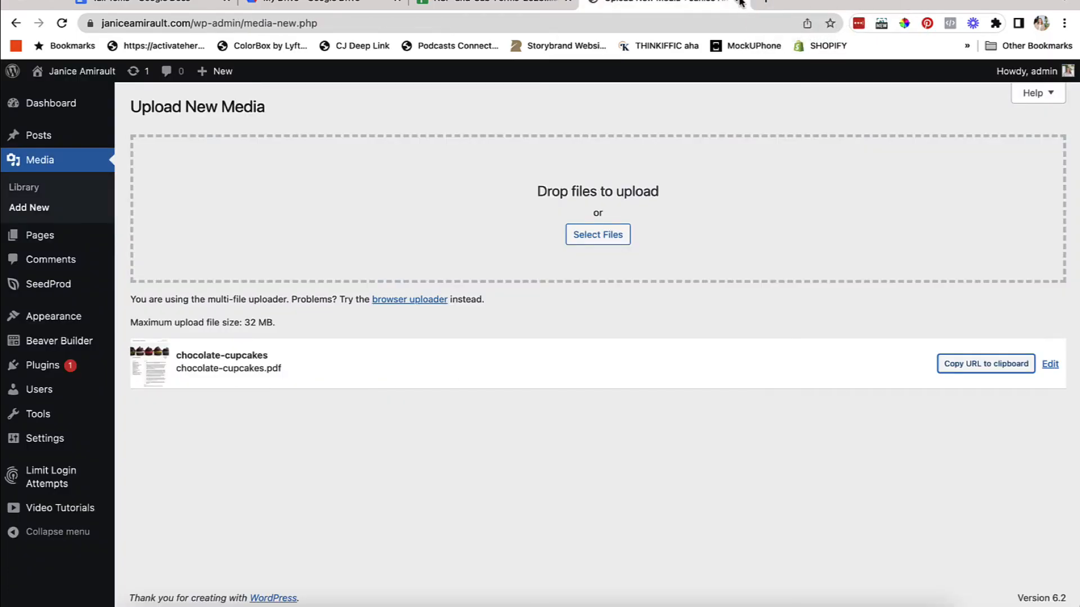
- Switch to the Google Drive tab and upload chocolate-cupcakes.pdf to My Drive
left_click(493, 1)
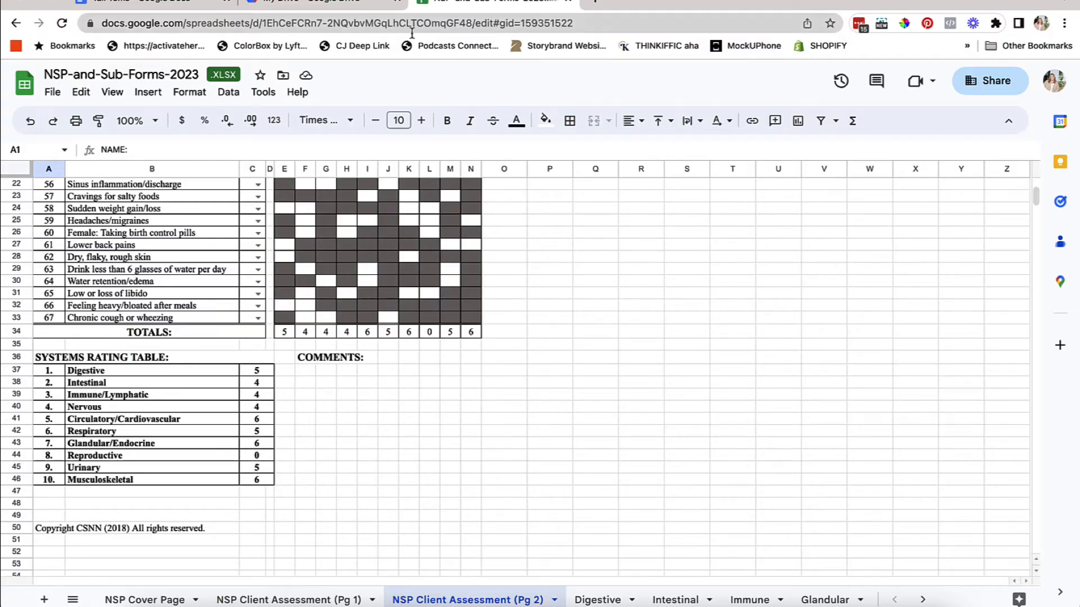
left_click(310, 3)
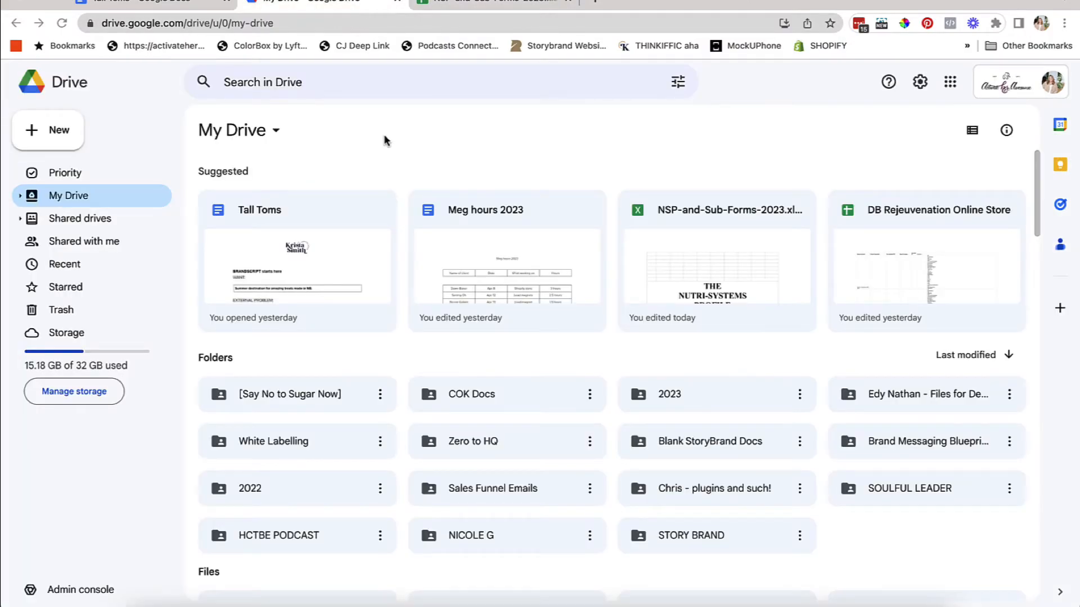
mouse_move(423, 148)
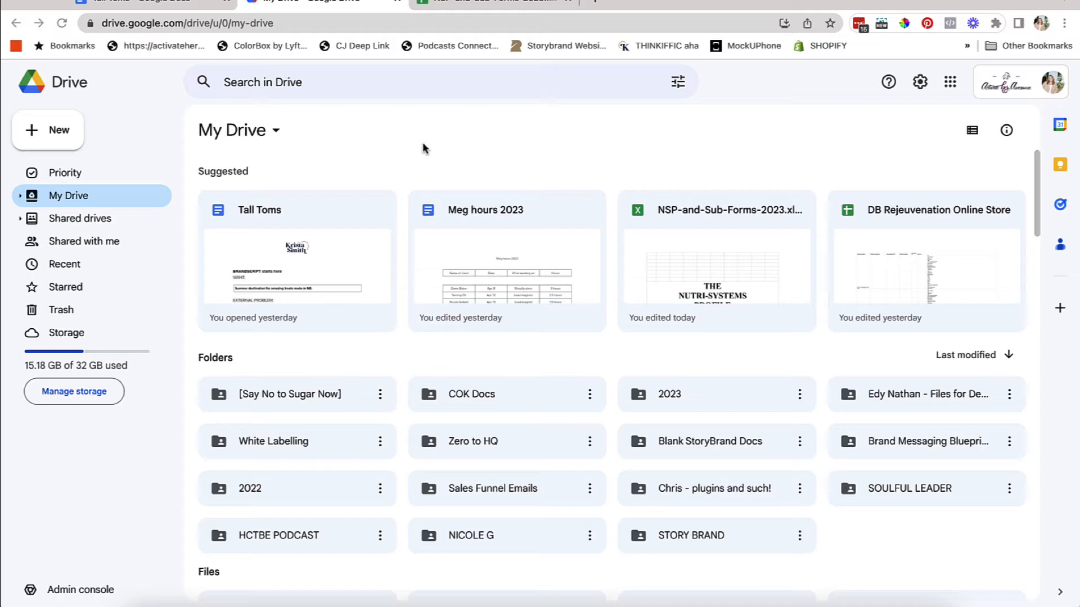
mouse_move(753, 492)
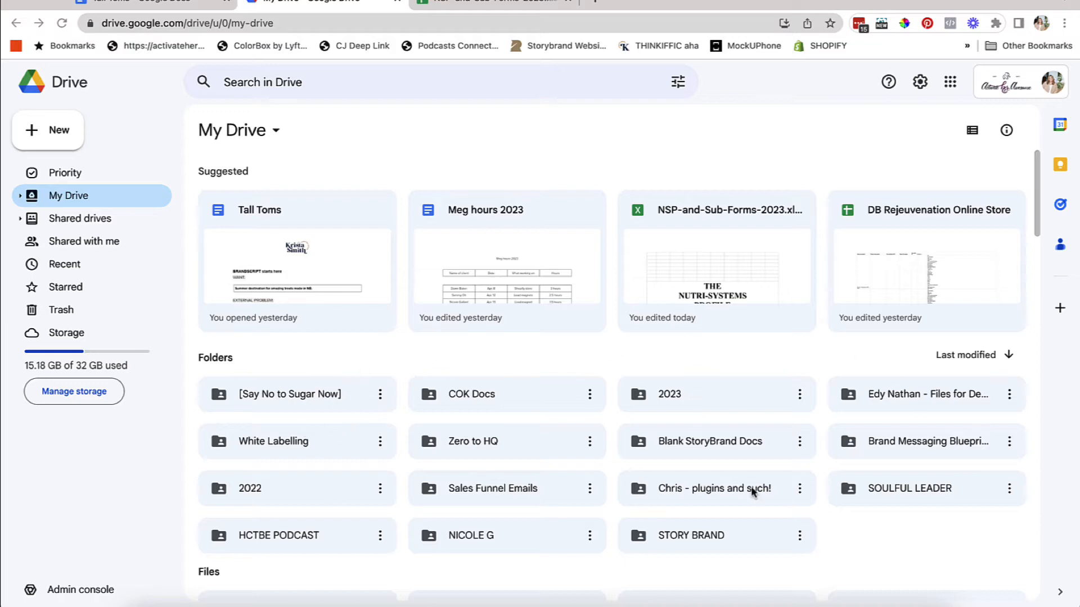
mouse_move(361, 376)
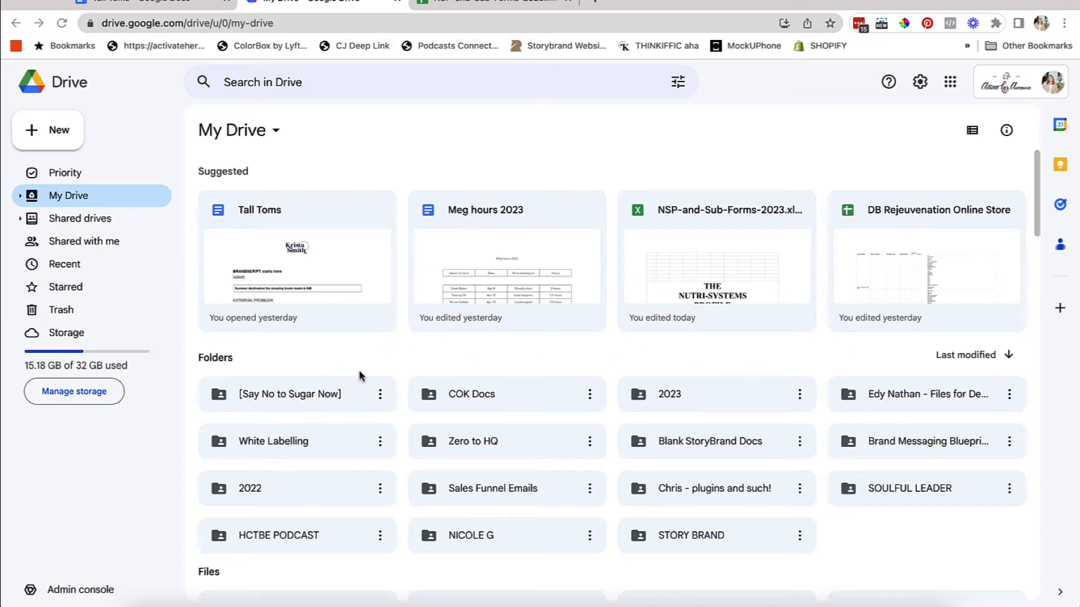
scroll("down", 3)
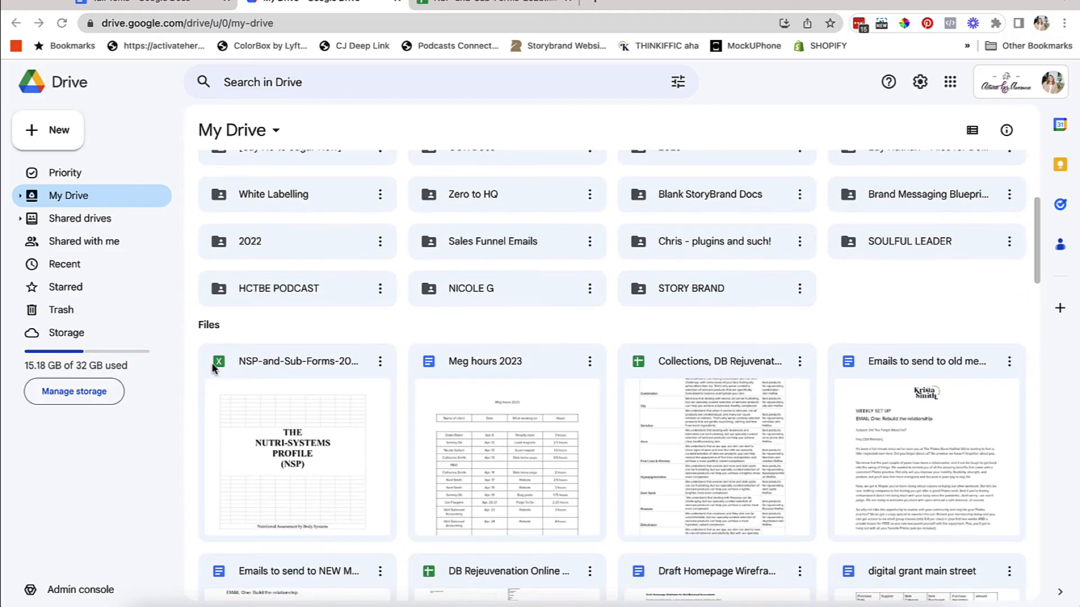
mouse_move(210, 571)
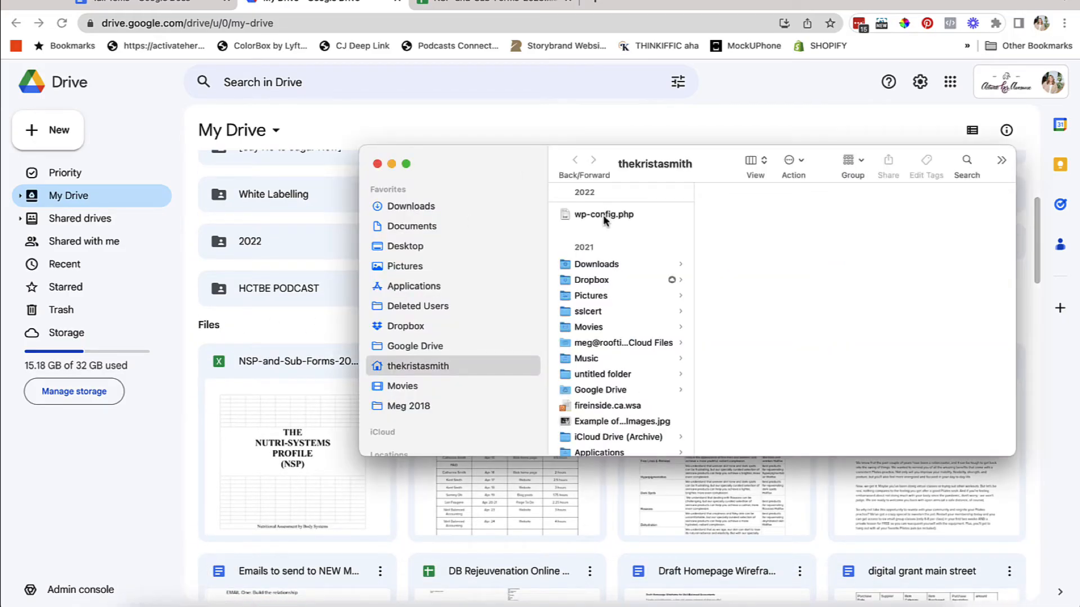
left_click(411, 206)
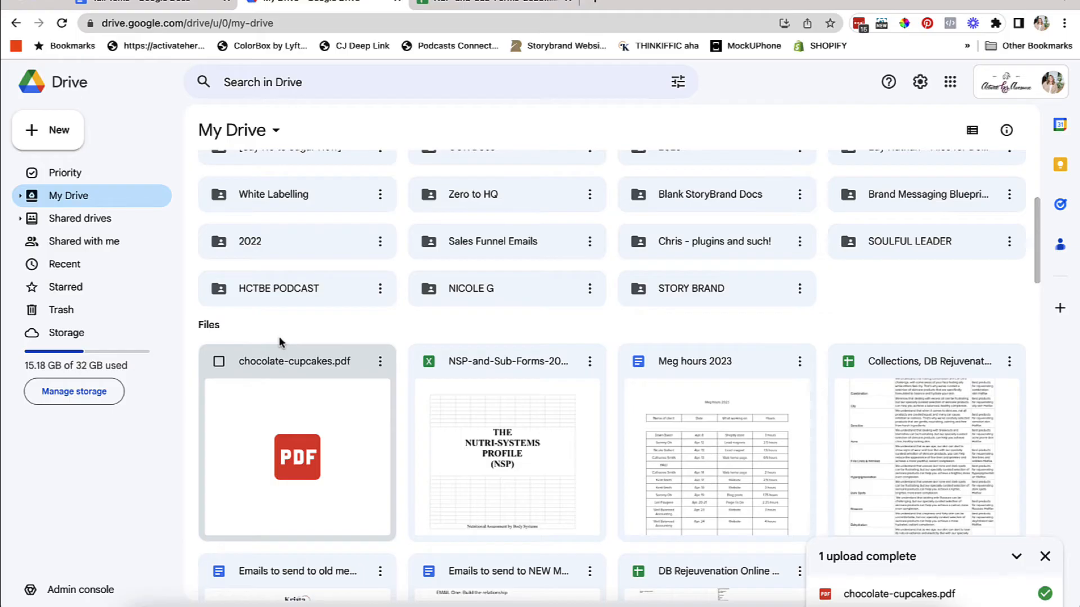
- Set chocolate-cupcakes.pdf's General access to 'Anyone with the link' as viewer
scroll("up", 3)
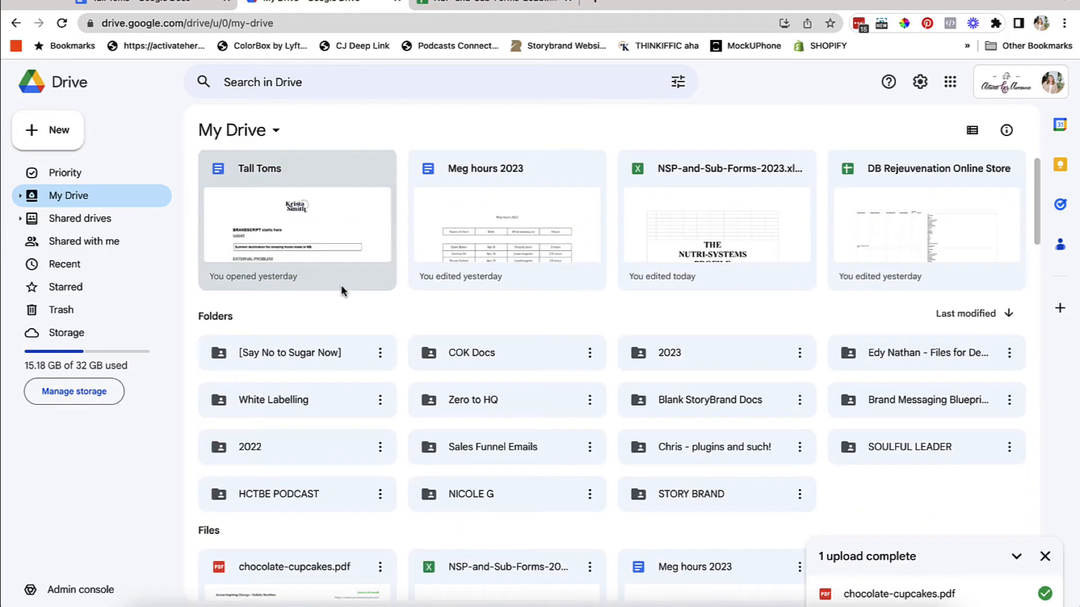
scroll("down", 3)
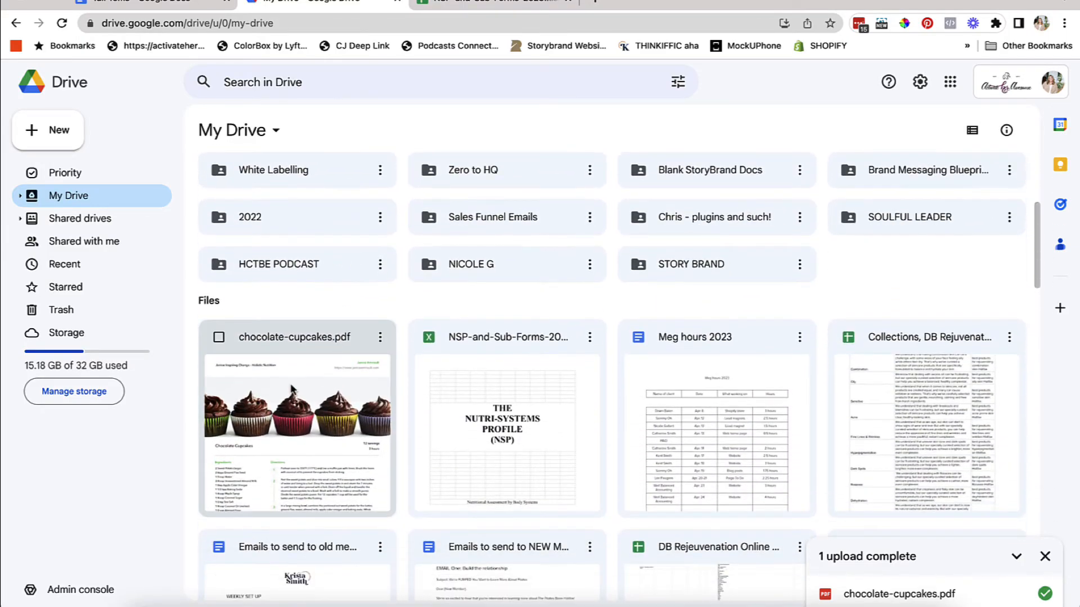
mouse_move(382, 347)
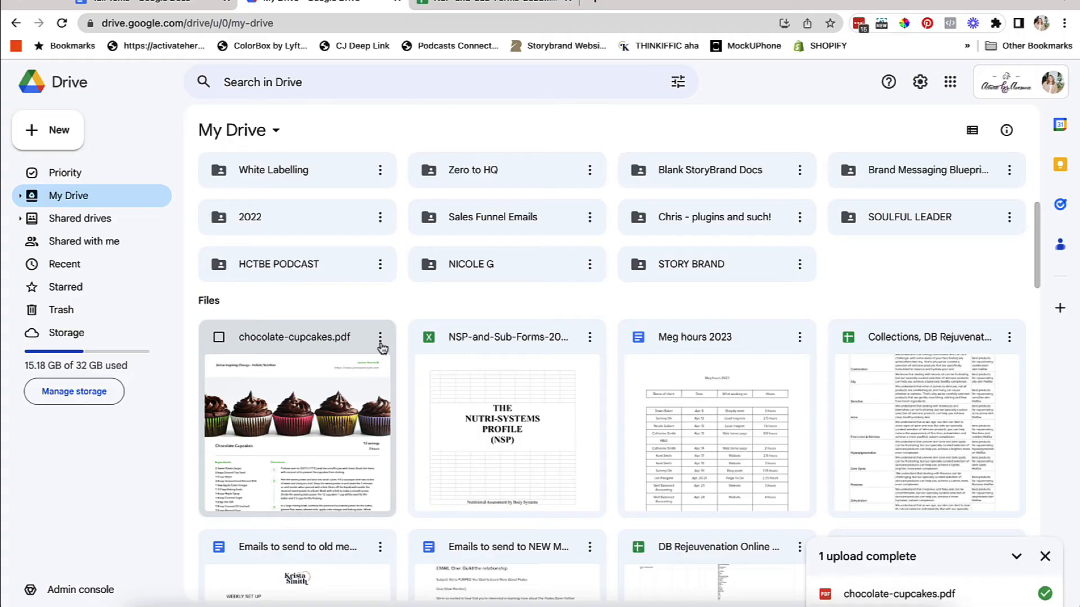
left_click(380, 337)
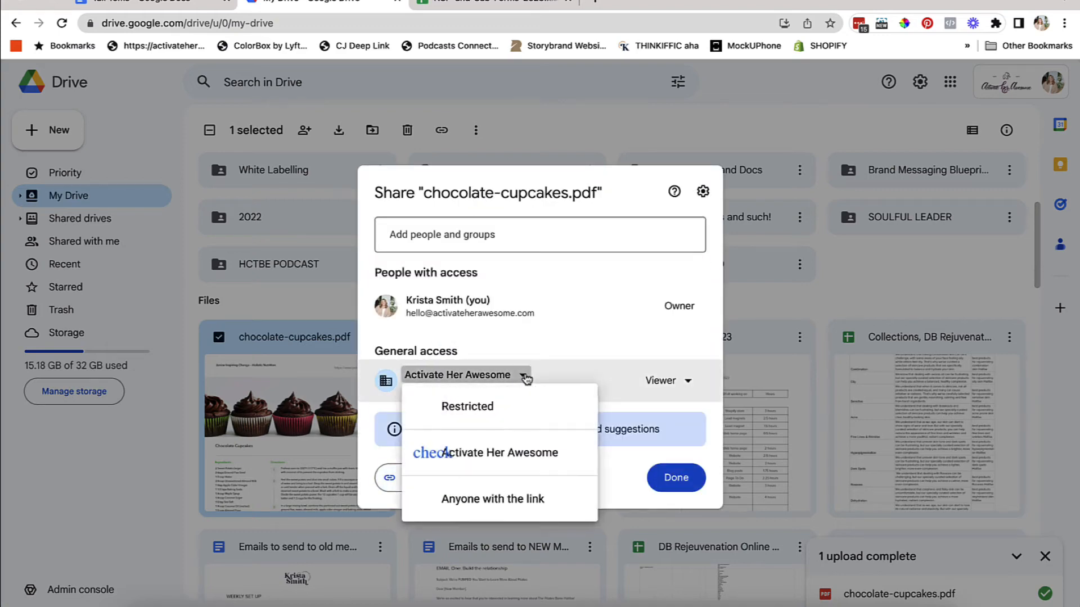
left_click(493, 499)
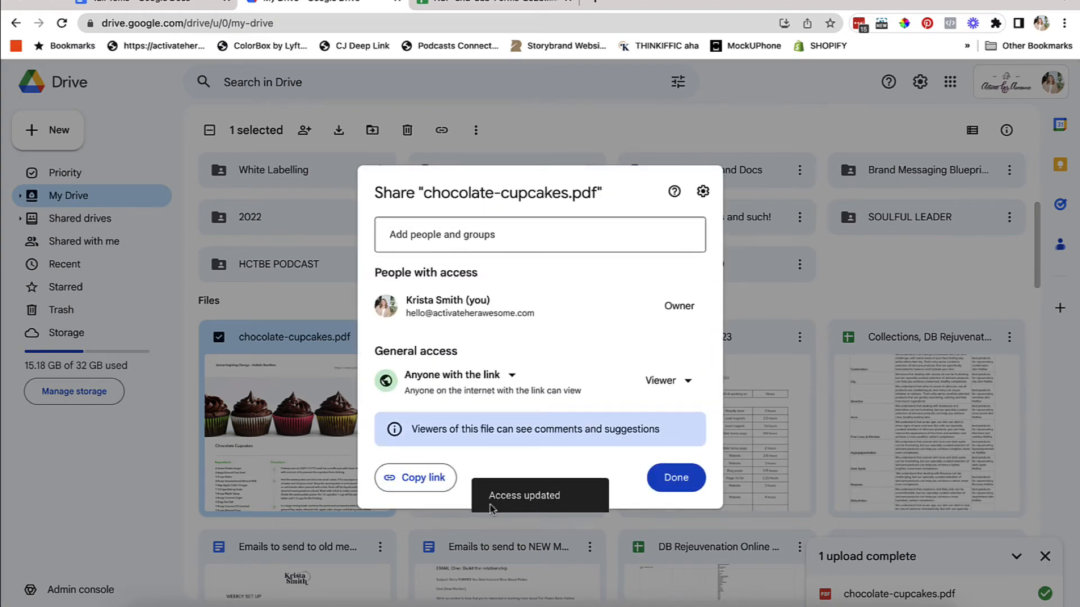
mouse_move(676, 478)
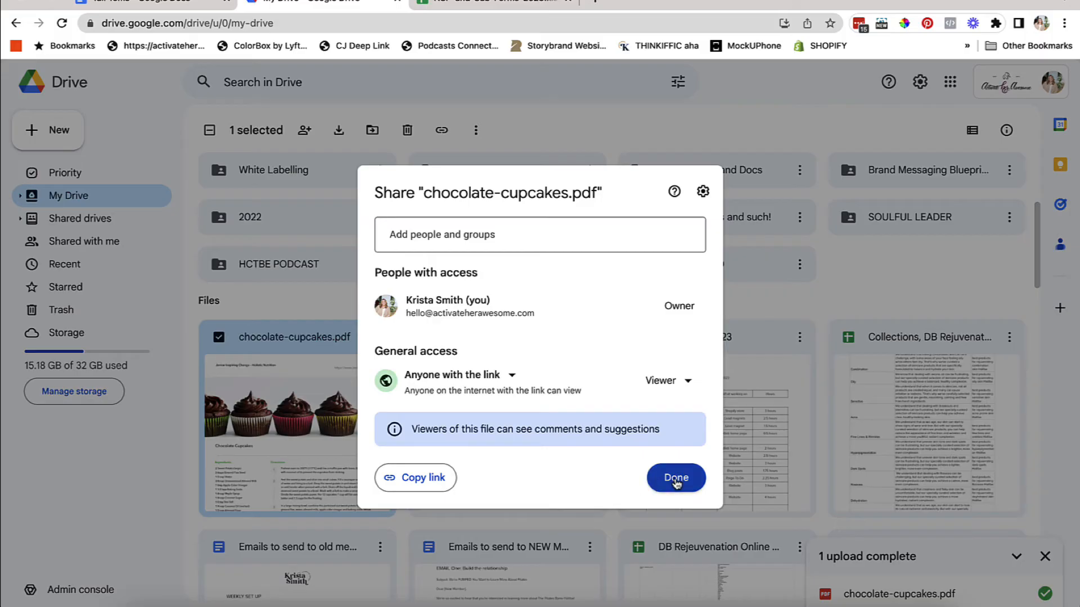
left_click(675, 478)
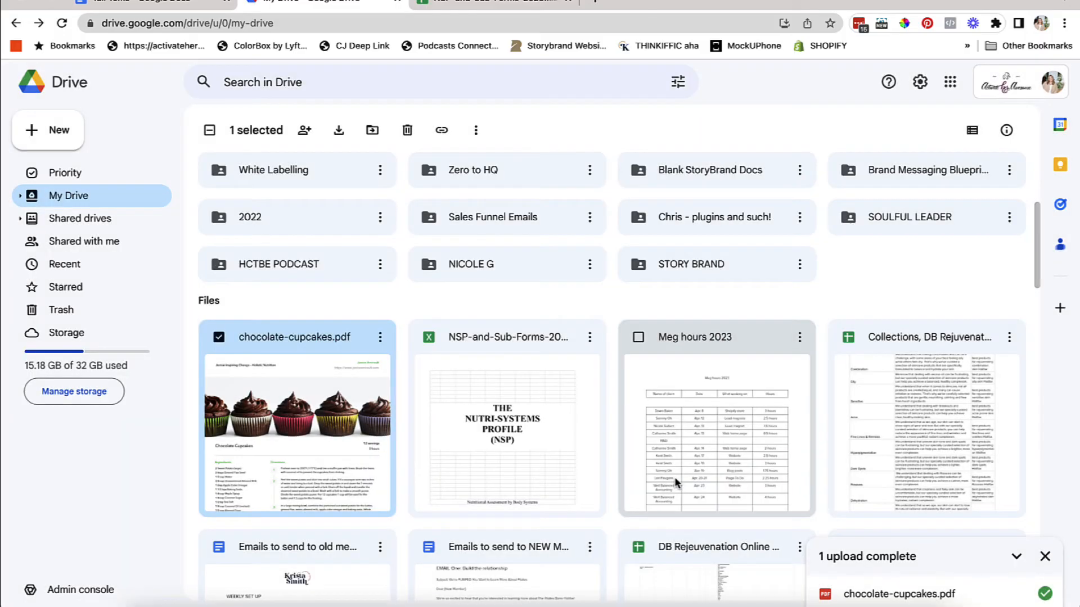
mouse_move(382, 456)
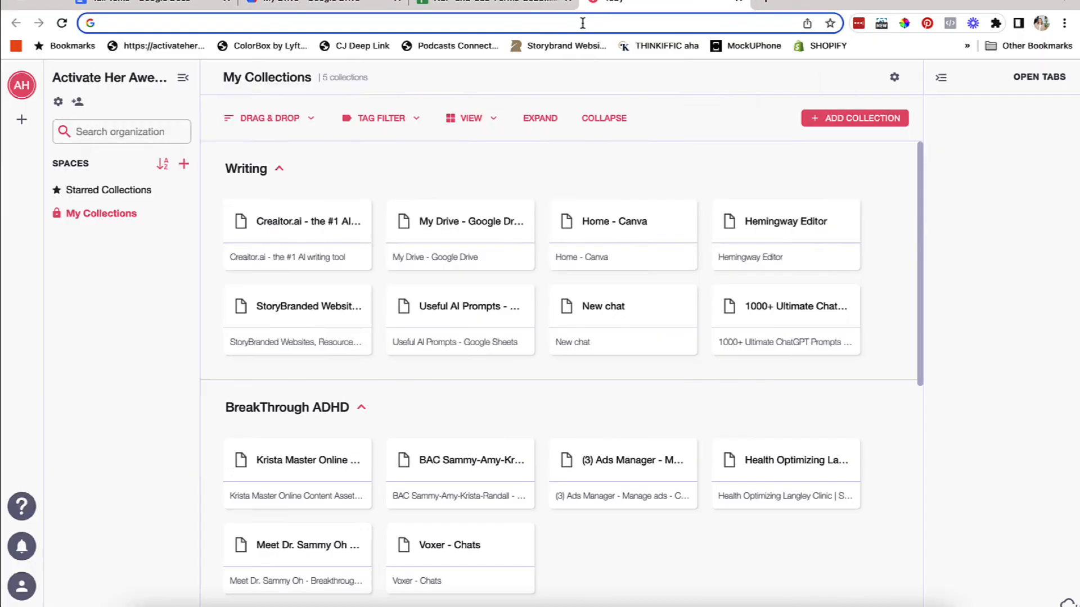
- Go to dropbox.com in a new tab and upload chocolate-cupcakes.pdf to Files
left_click(613, 2)
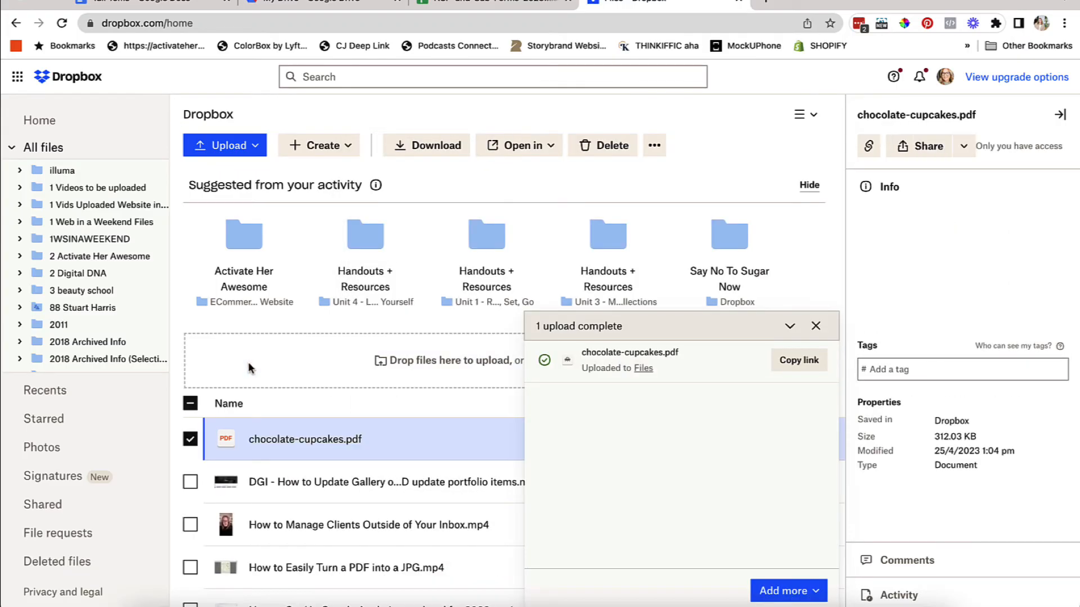
- Copy the chocolate-cupcakes.pdf Dropbox link, open it, and dismiss the 'Attach a video' popup
left_click(798, 359)
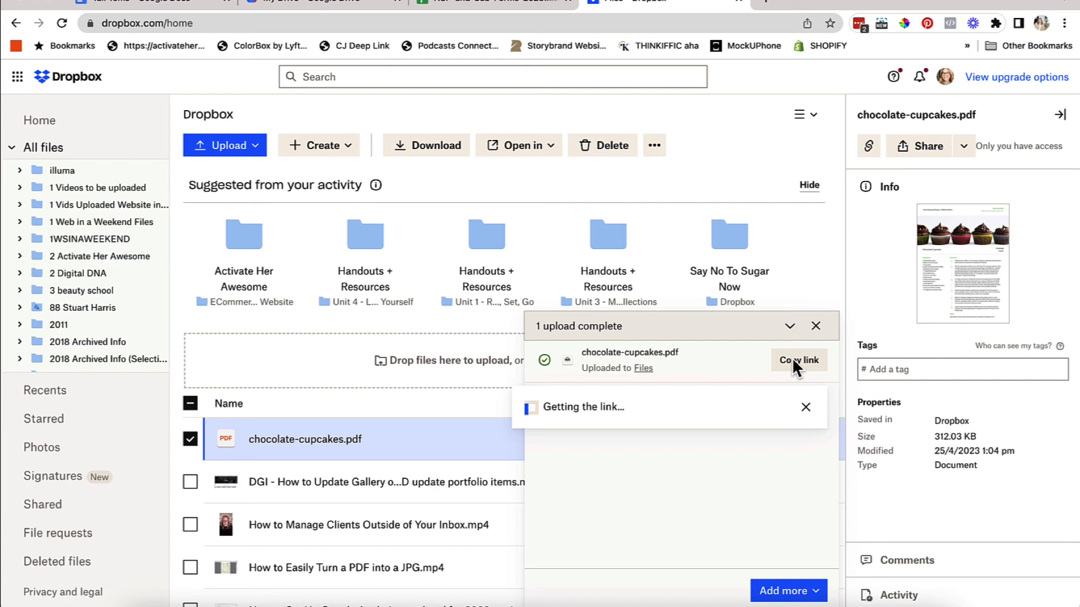
left_click(798, 360)
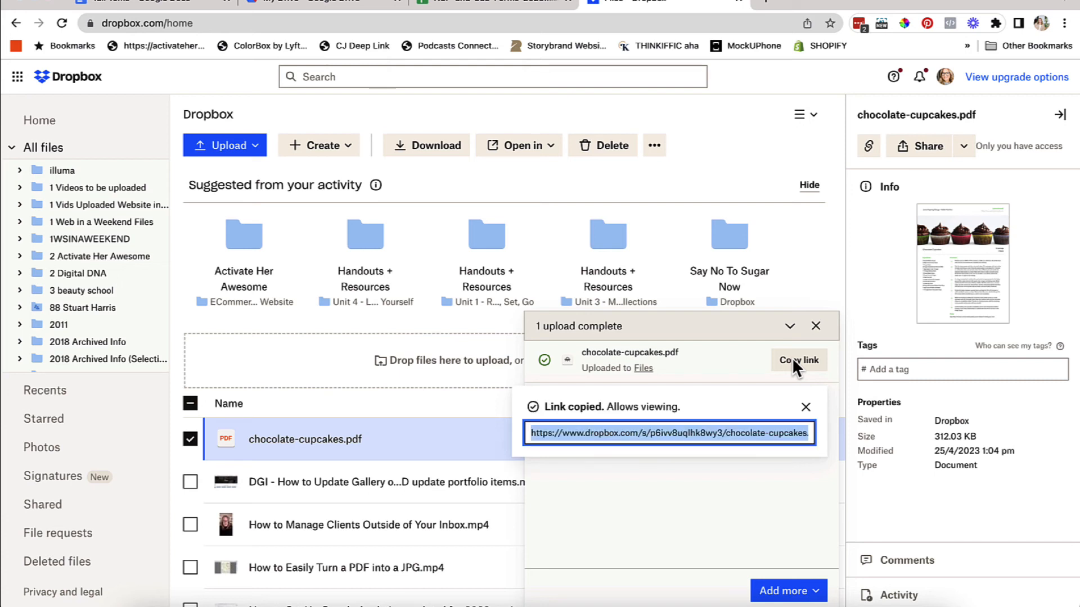
mouse_move(771, 439)
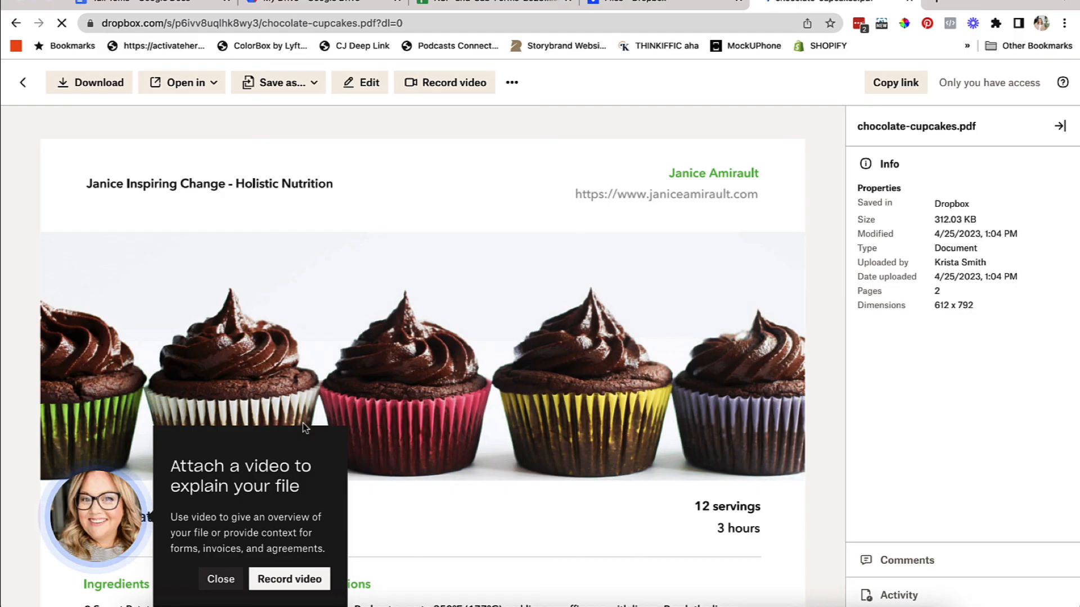
left_click(221, 579)
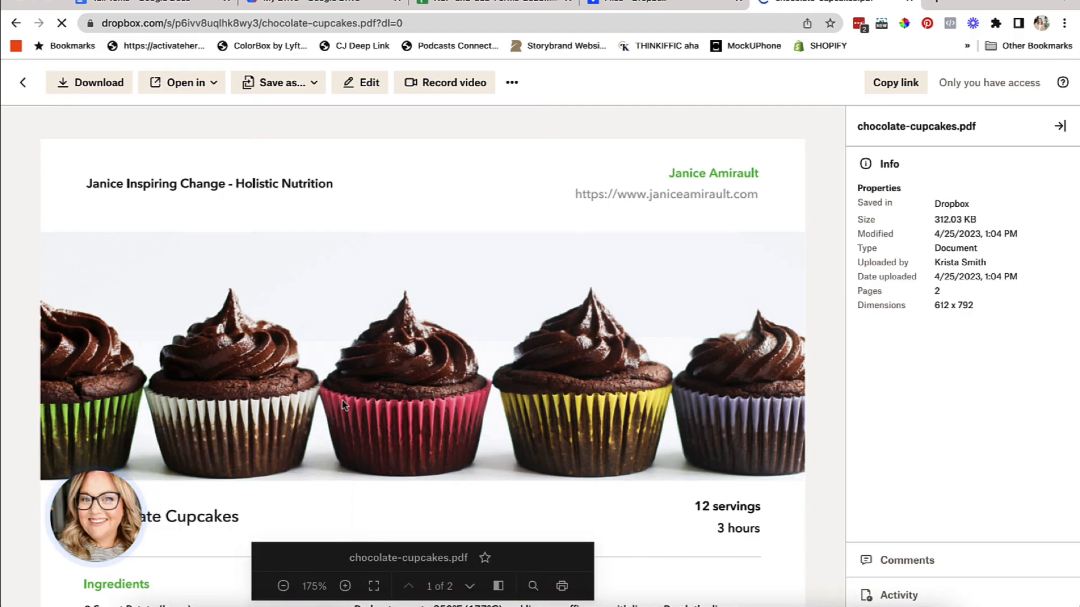